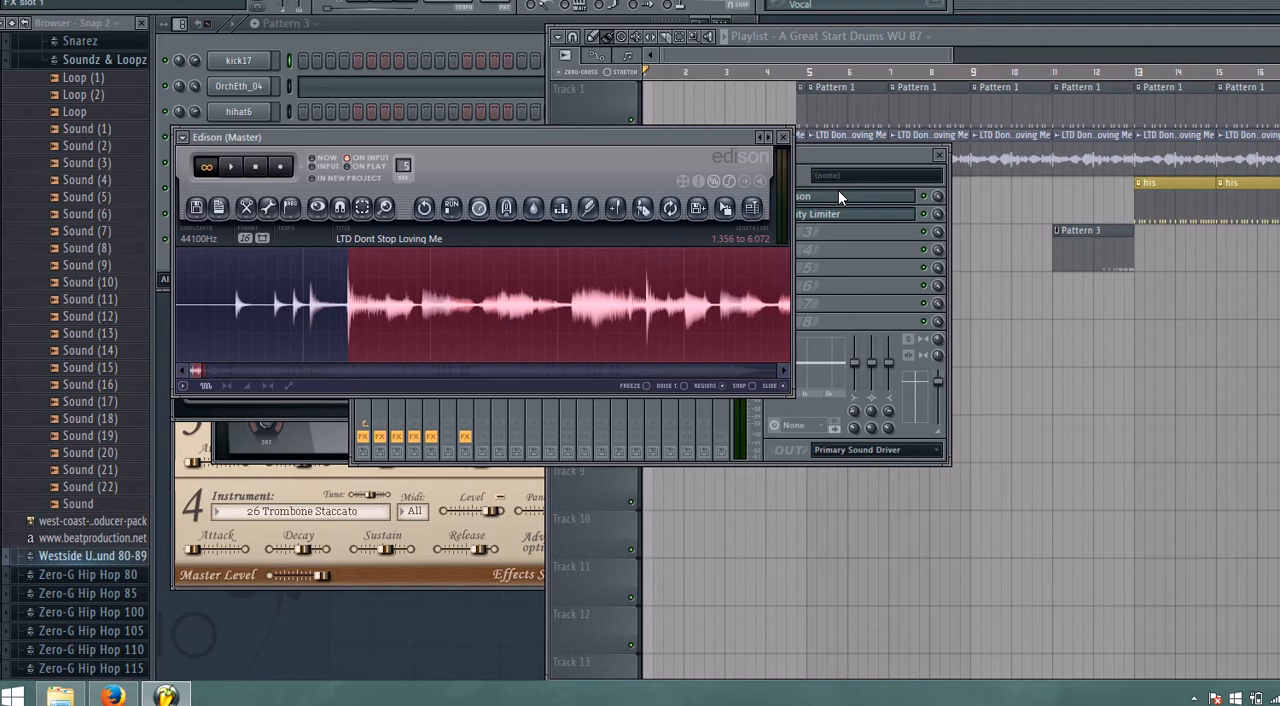
mouse_move(640, 165)
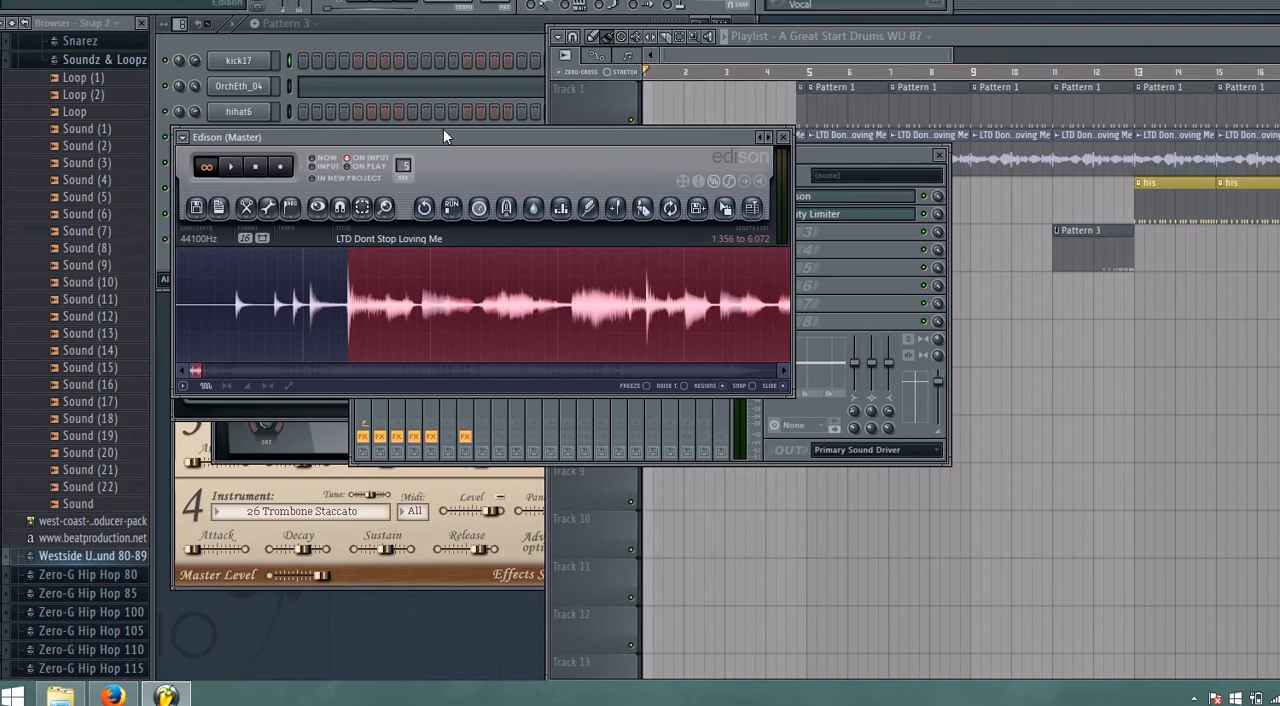
mouse_move(280, 157)
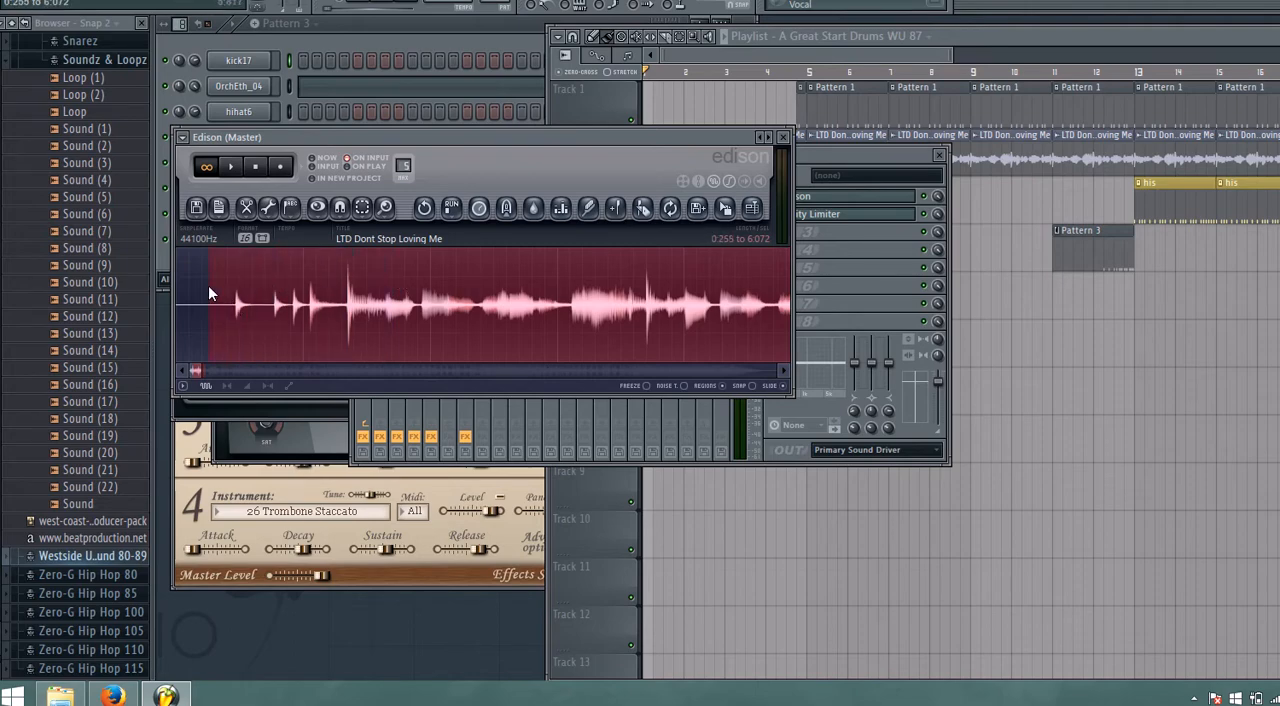
Play the chopped soul sample in Edison, then stop playback.
left_click(206, 166)
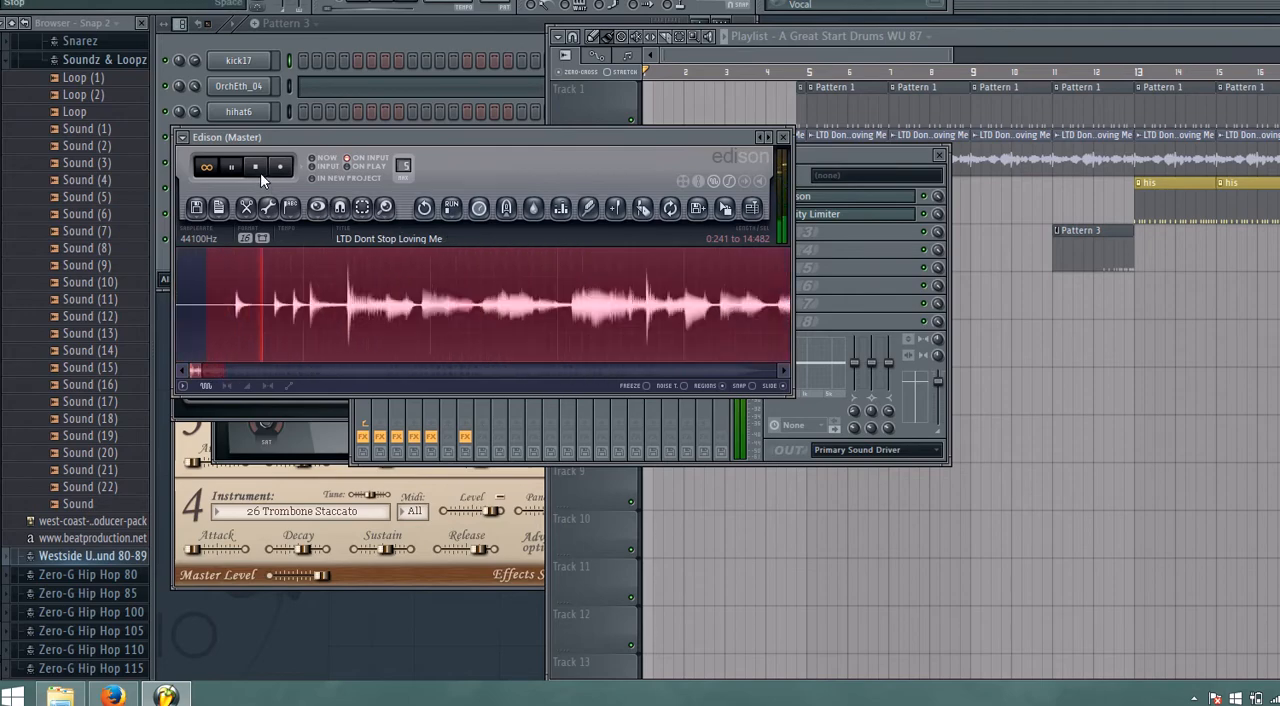
left_click(230, 166)
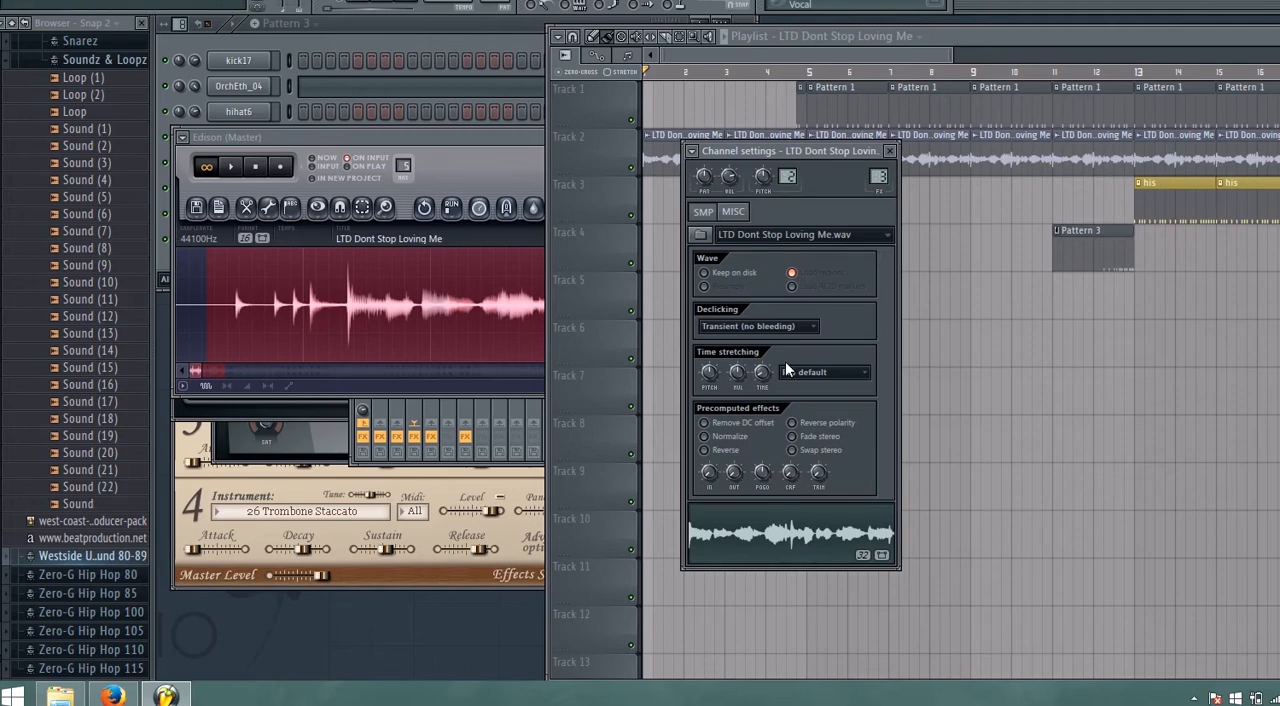
Set the vocal sample's time stretching to Pro default and return to the playlist.
left_click(825, 372)
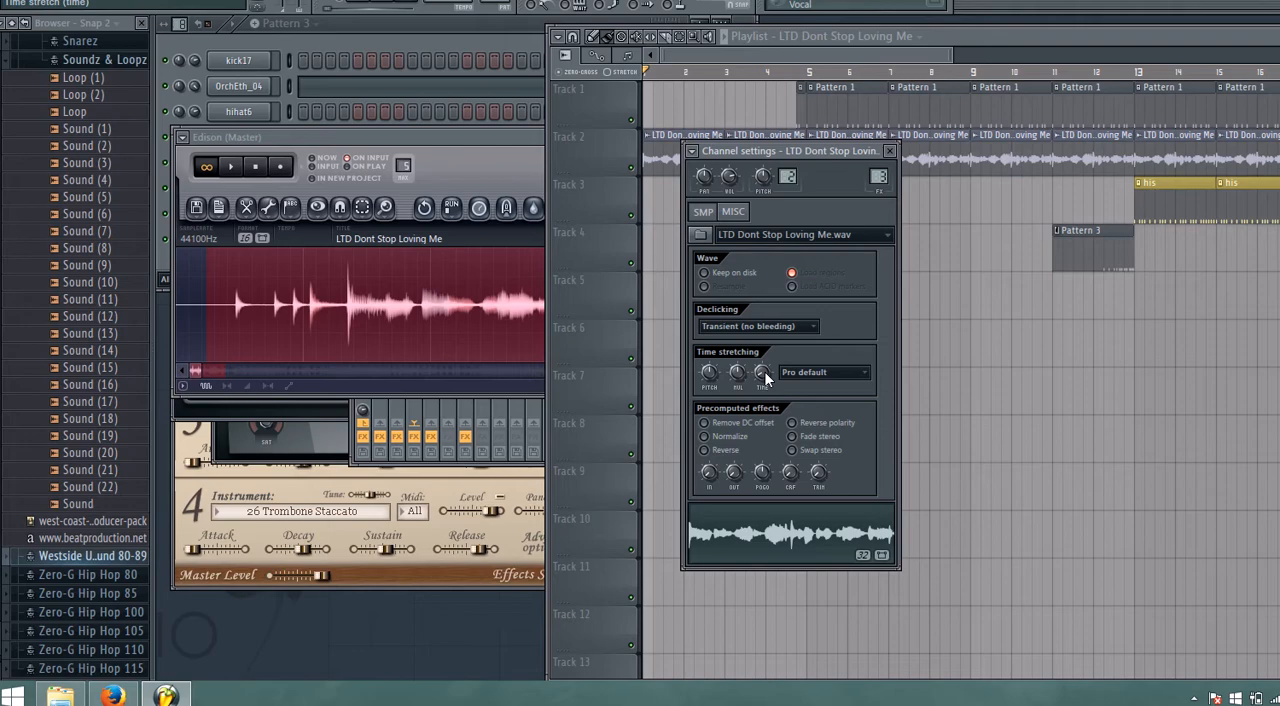
mouse_move(780, 60)
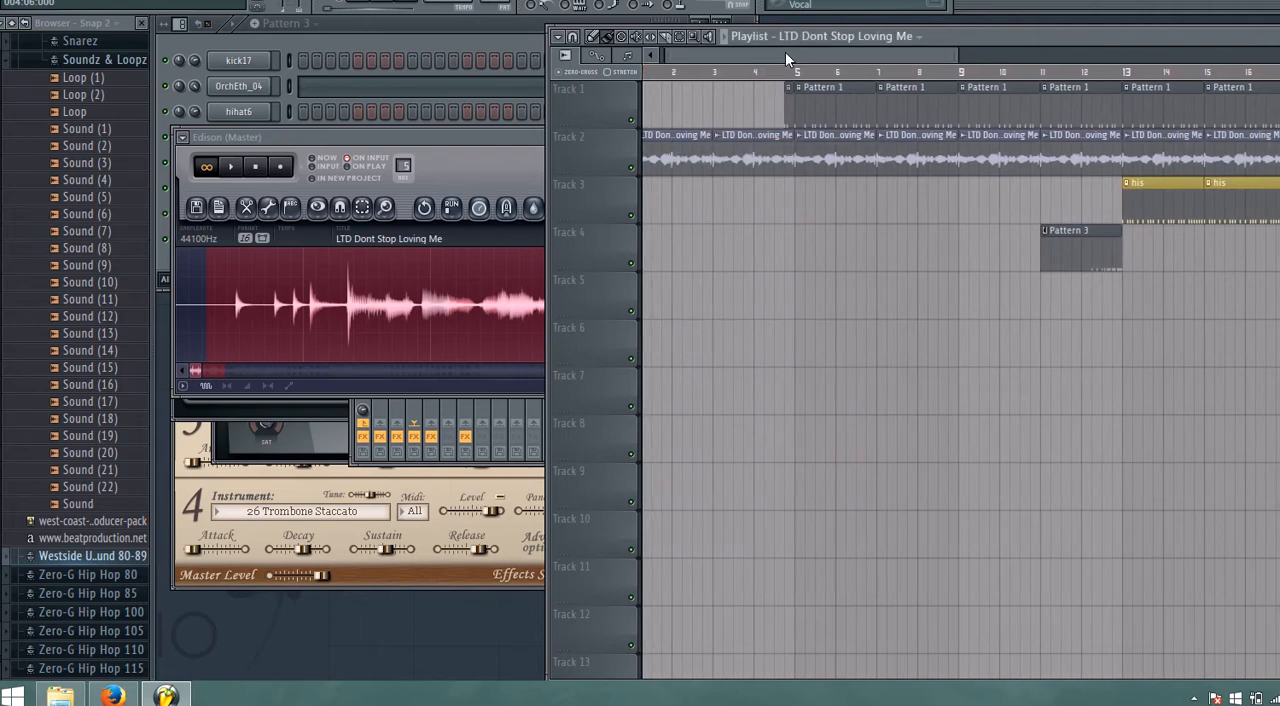
scroll("right", 3)
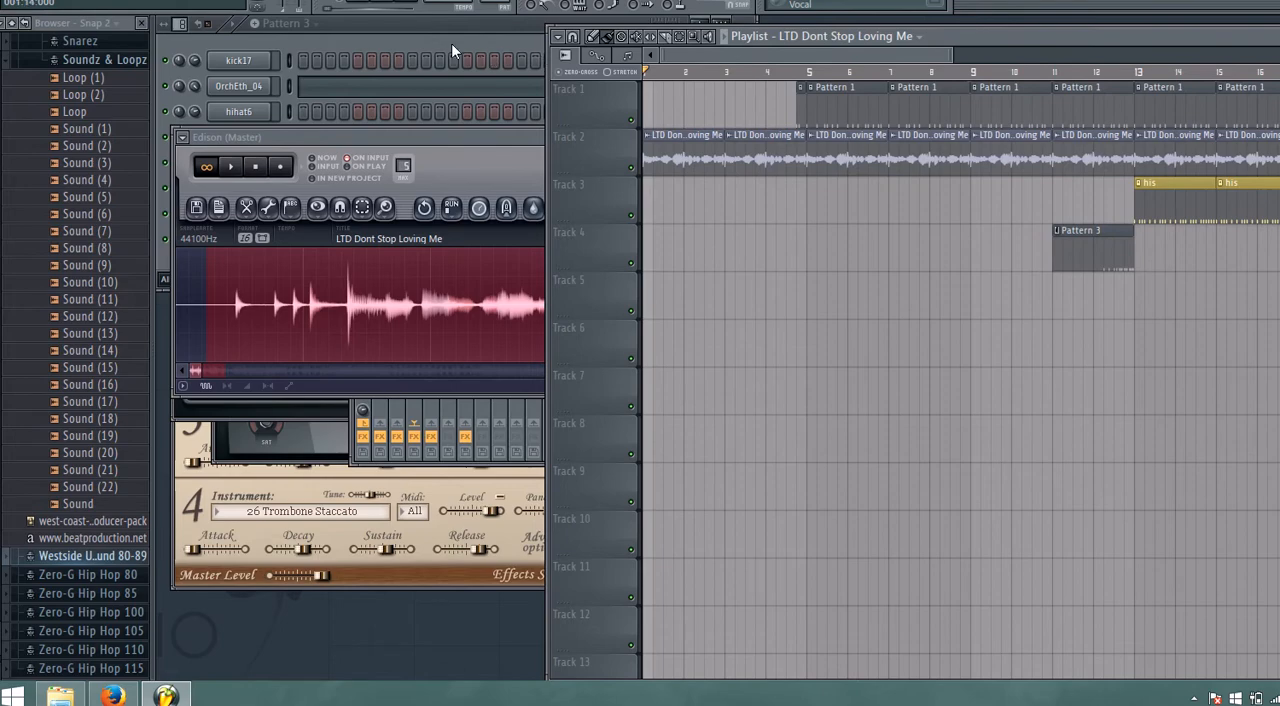
left_click(288, 23)
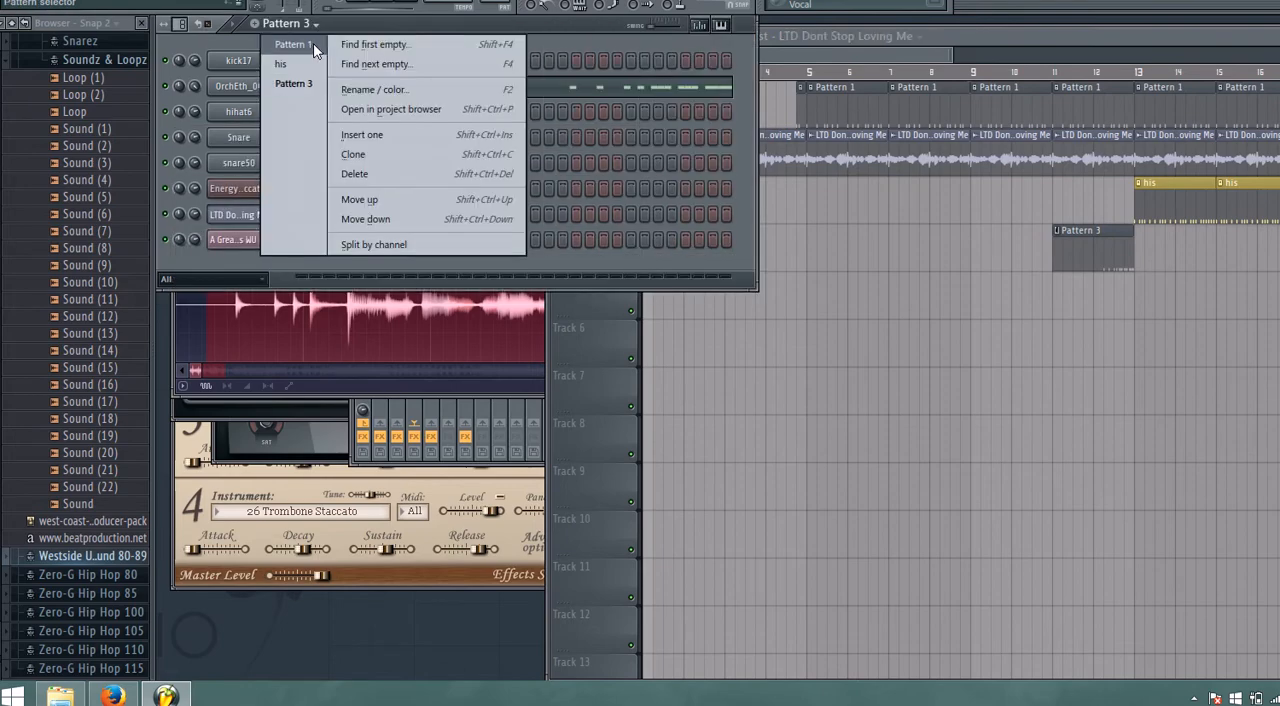
left_click(291, 44)
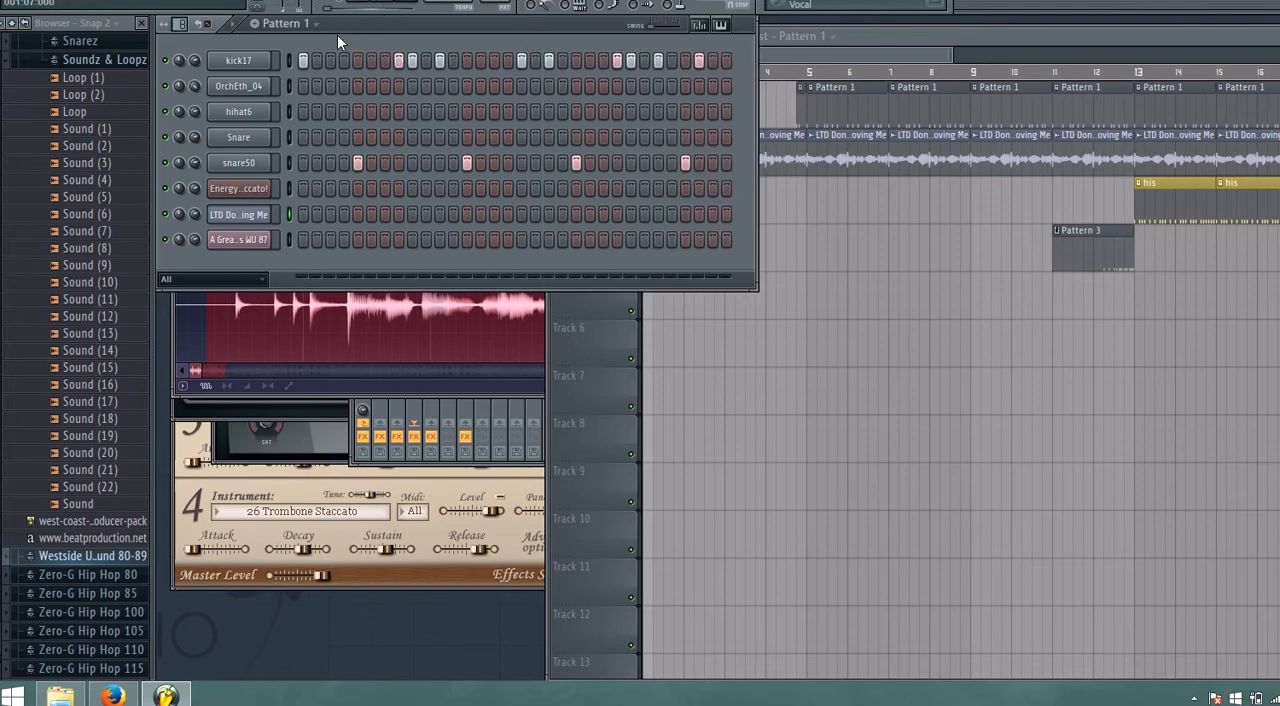
left_click(287, 23)
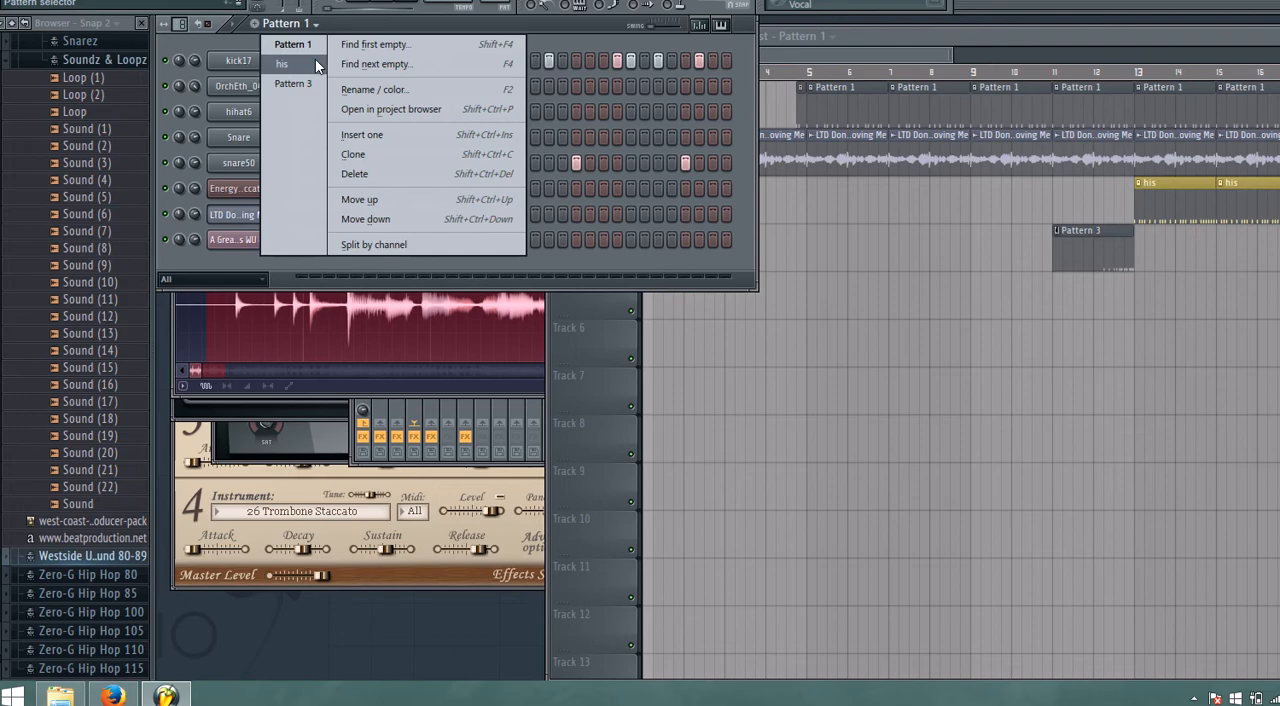
left_click(281, 63)
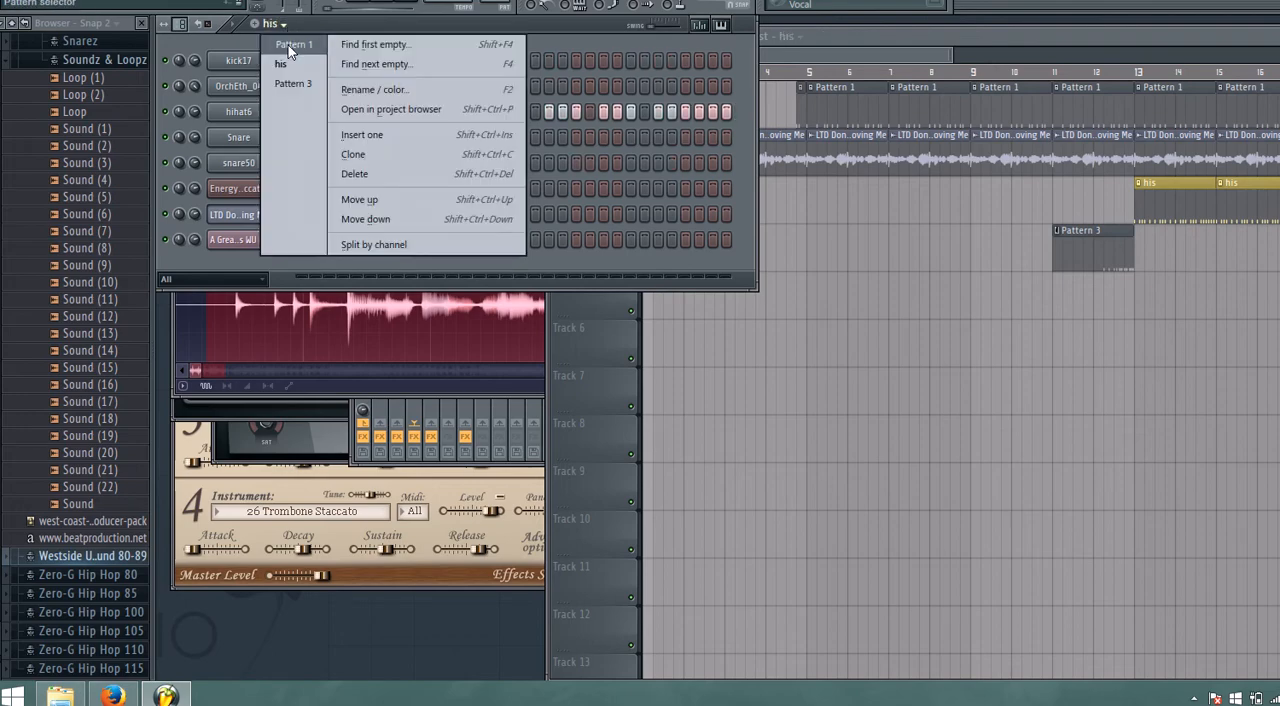
left_click(293, 83)
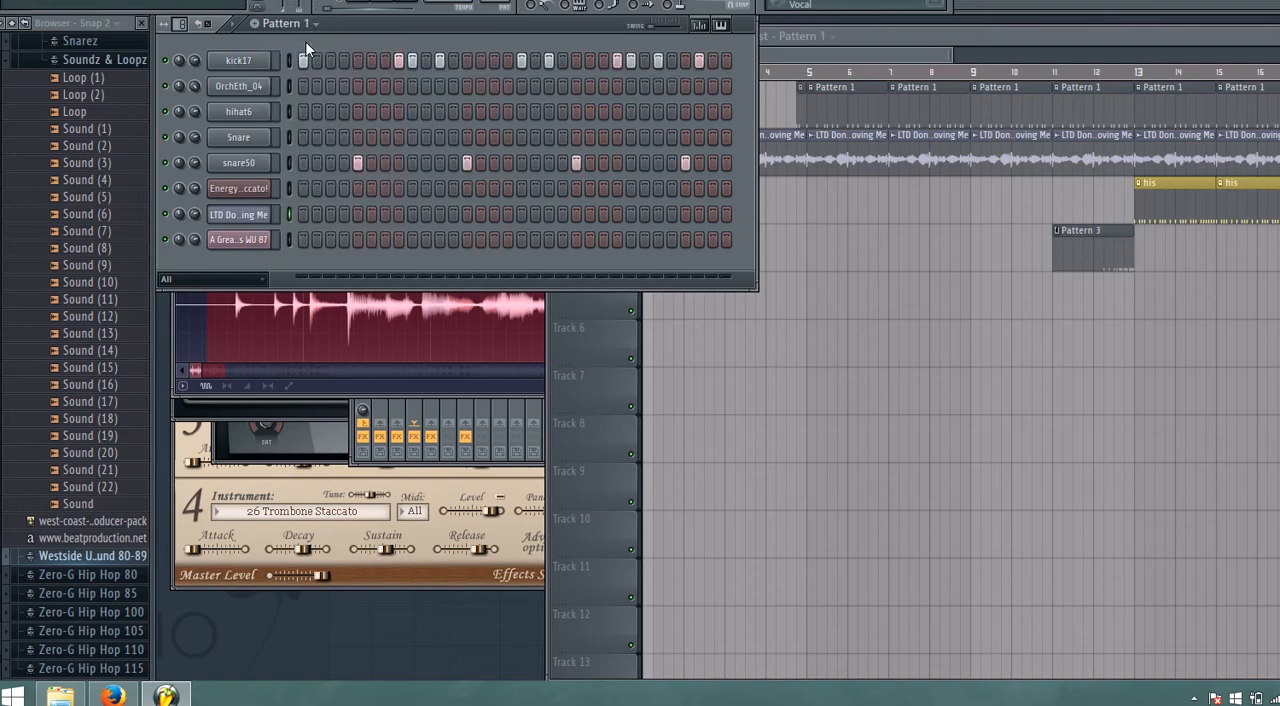
mouse_move(320, 33)
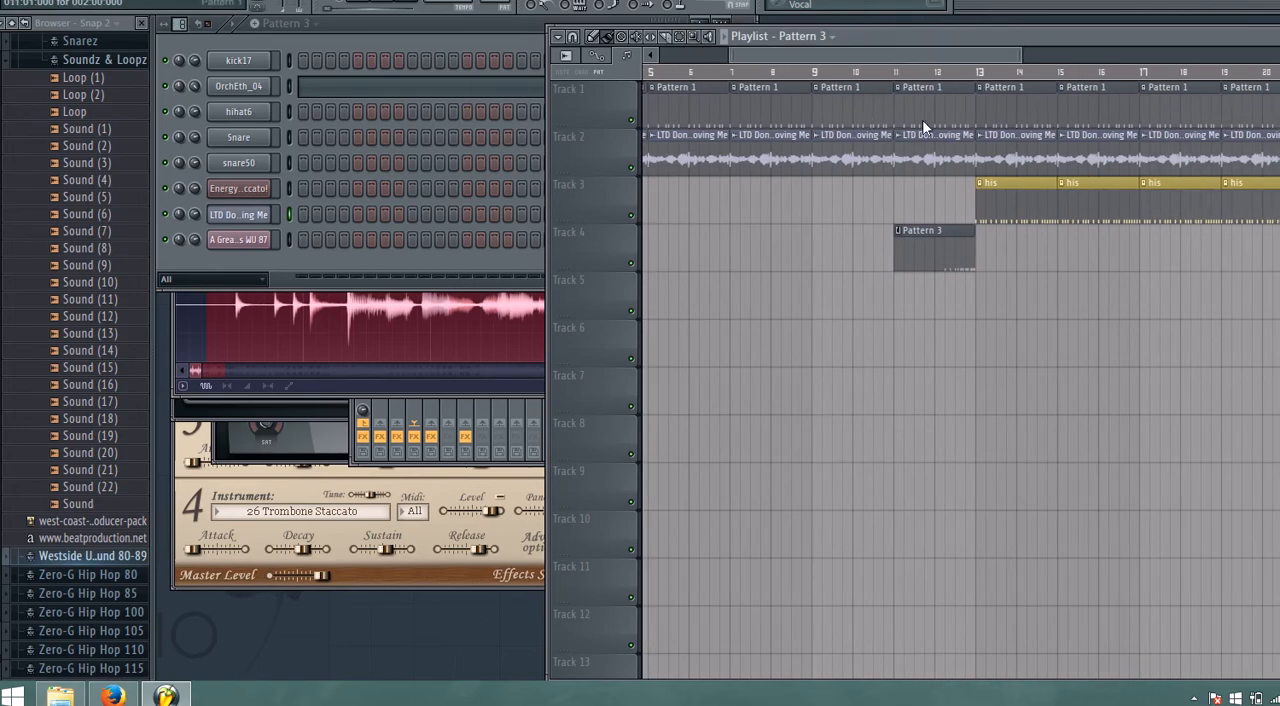
mouse_move(947, 250)
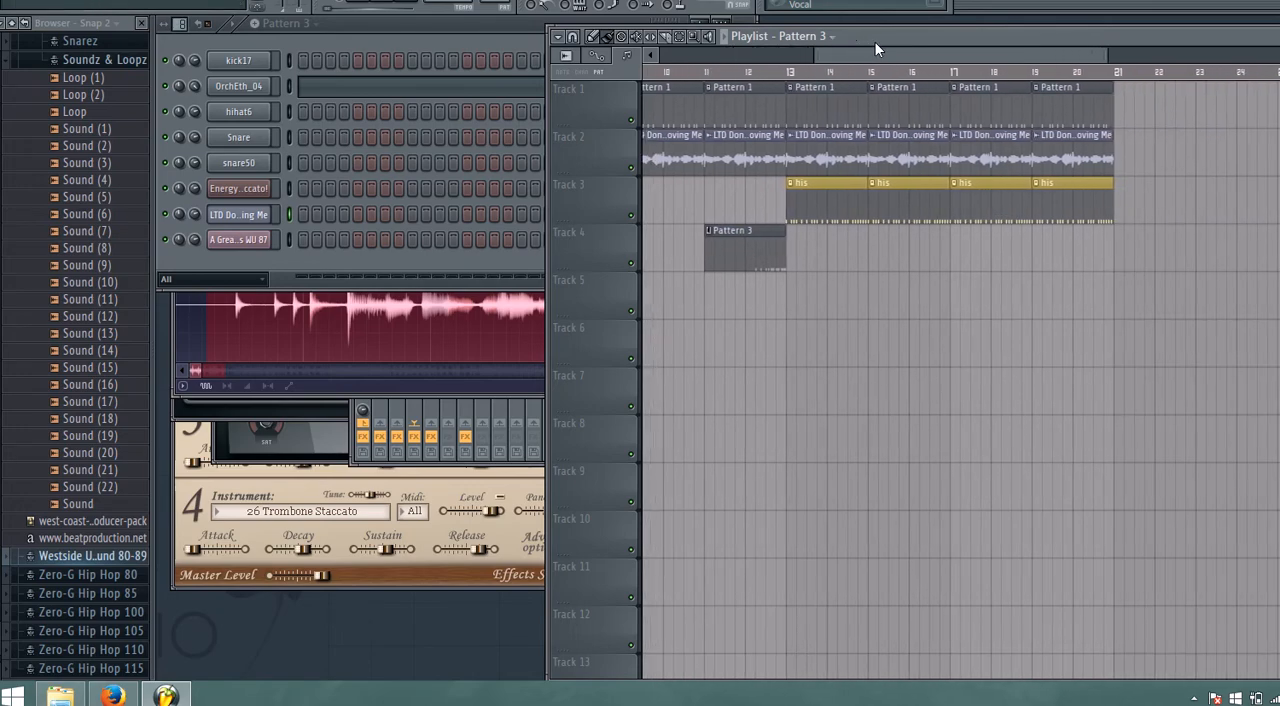
Scroll along the playlist and open the mixer on the kick17 insert.
scroll("right", 3)
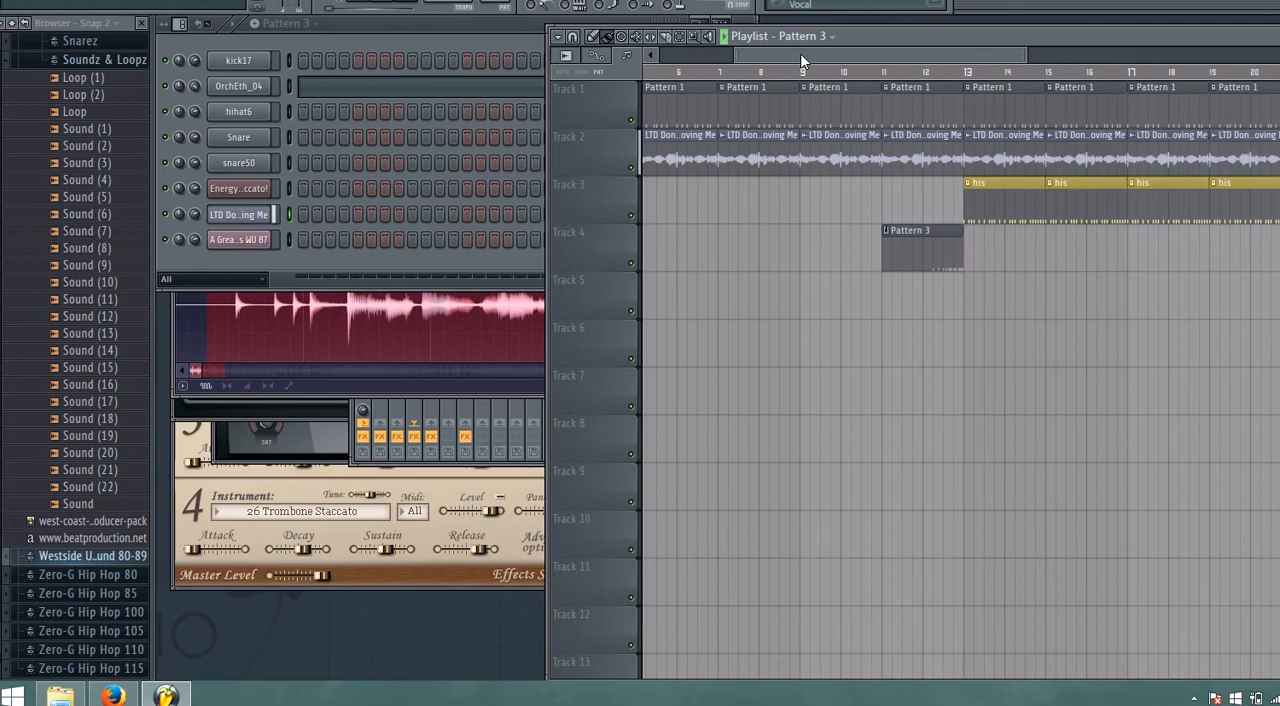
mouse_move(828, 63)
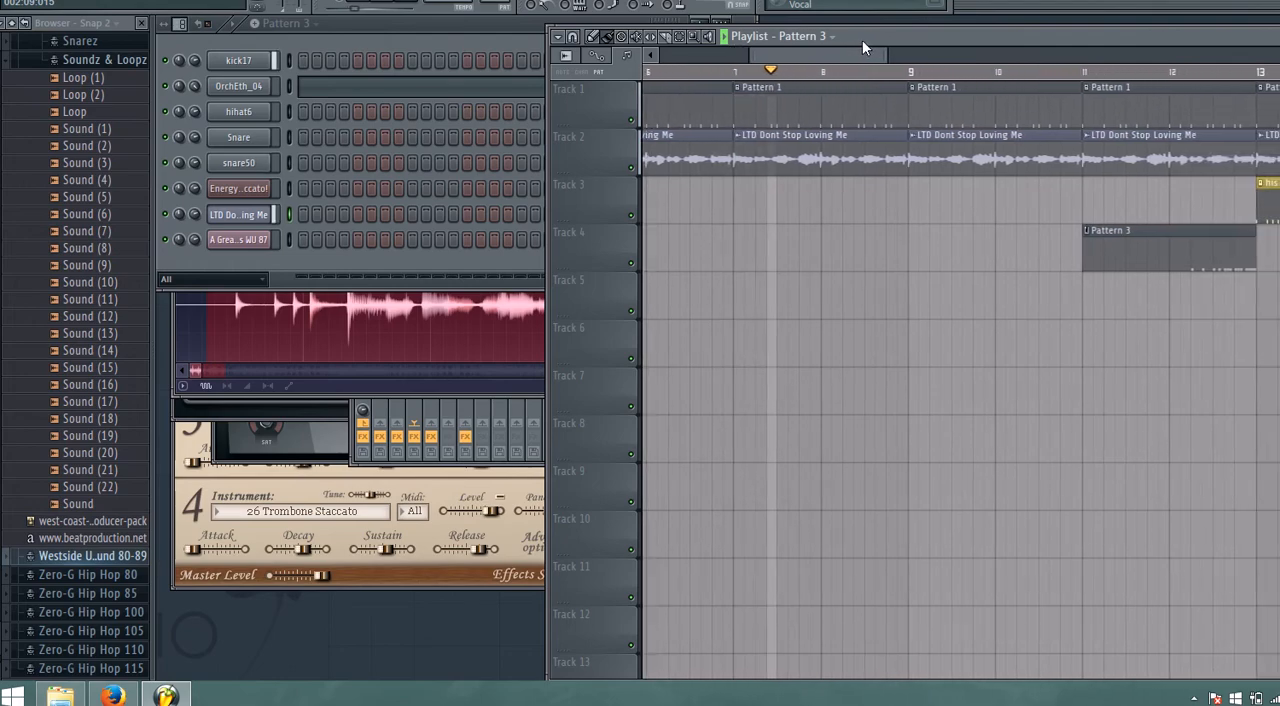
scroll("right", 3)
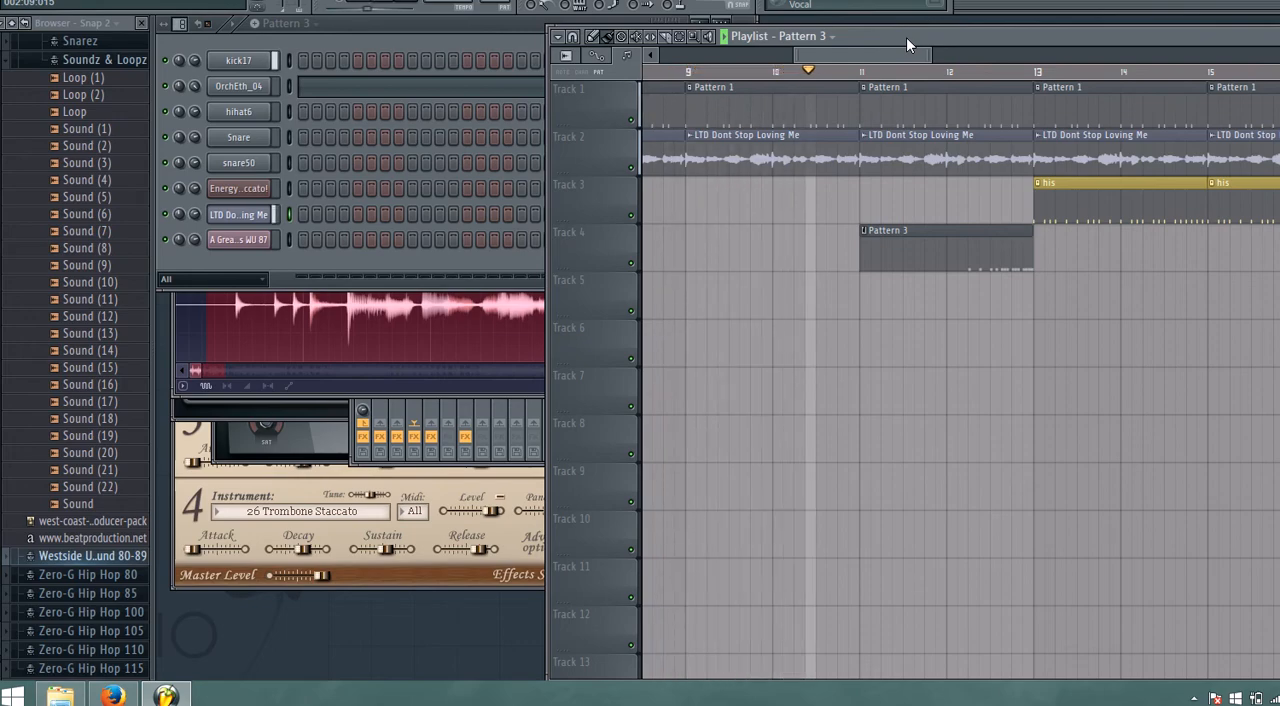
left_click(873, 71)
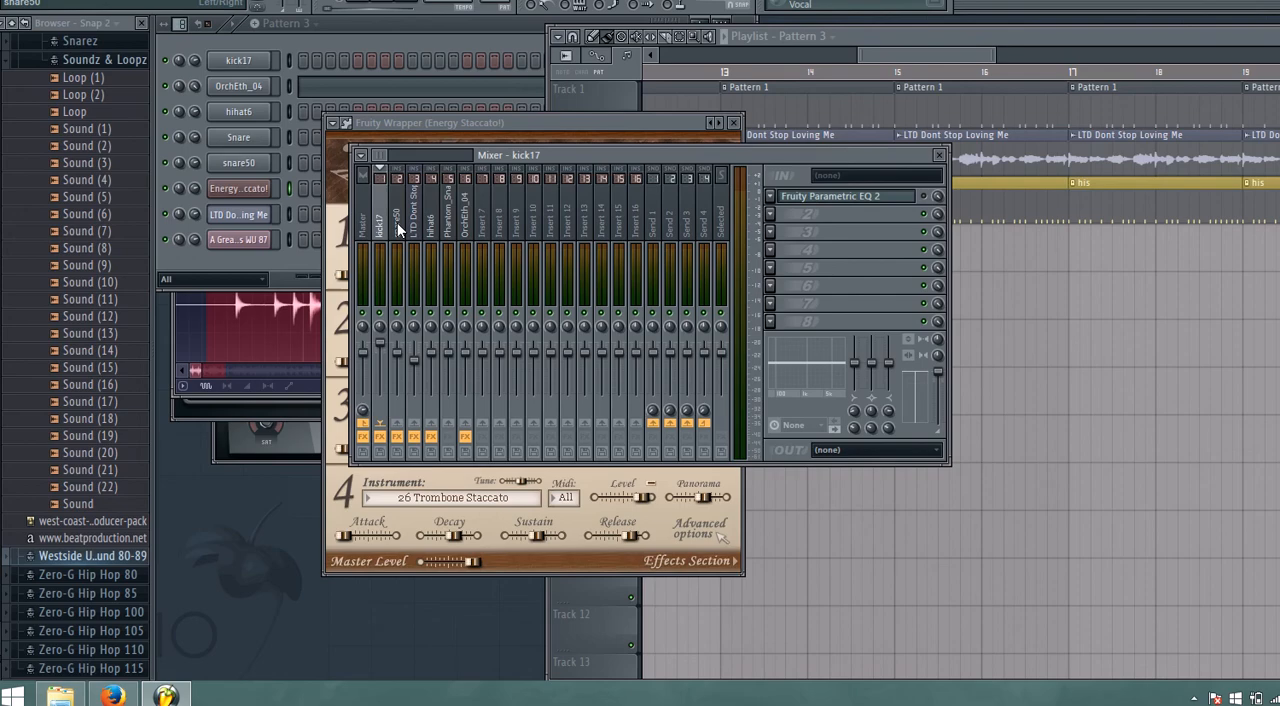
Open OrchEth_04's Parametric EQ 2 and the master track's Fruity Limiter.
left_click(845, 195)
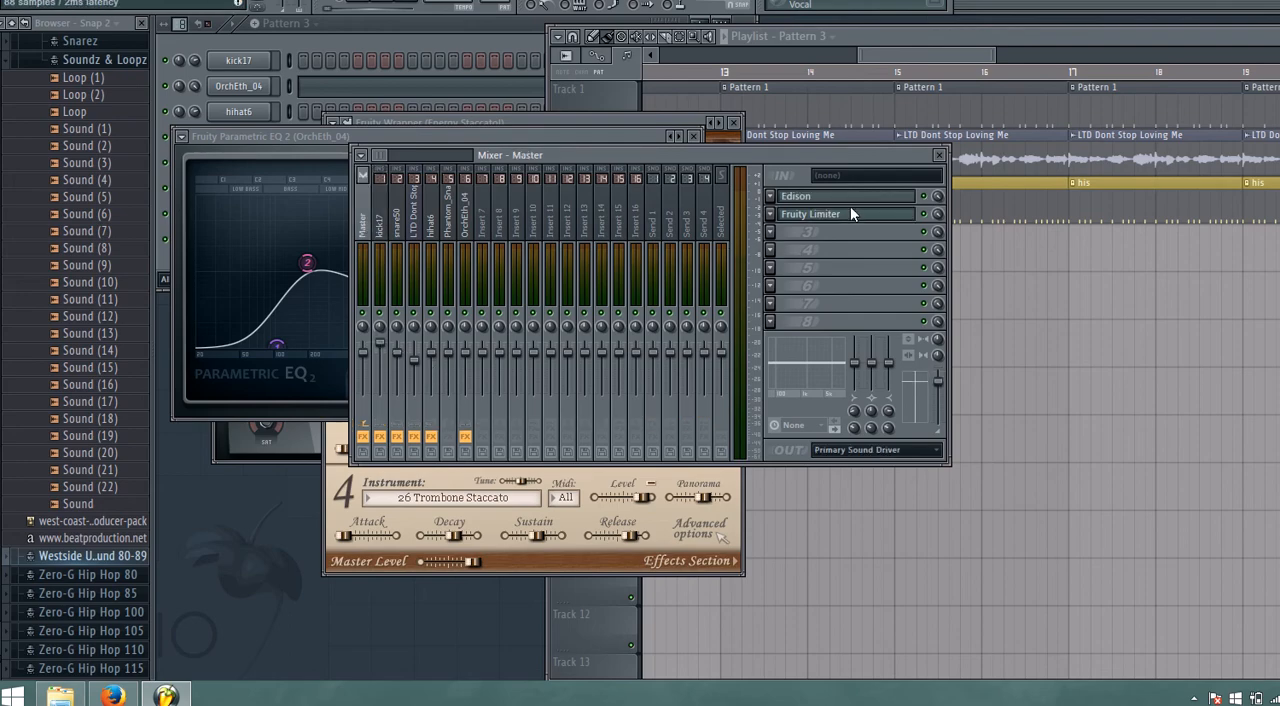
left_click(810, 213)
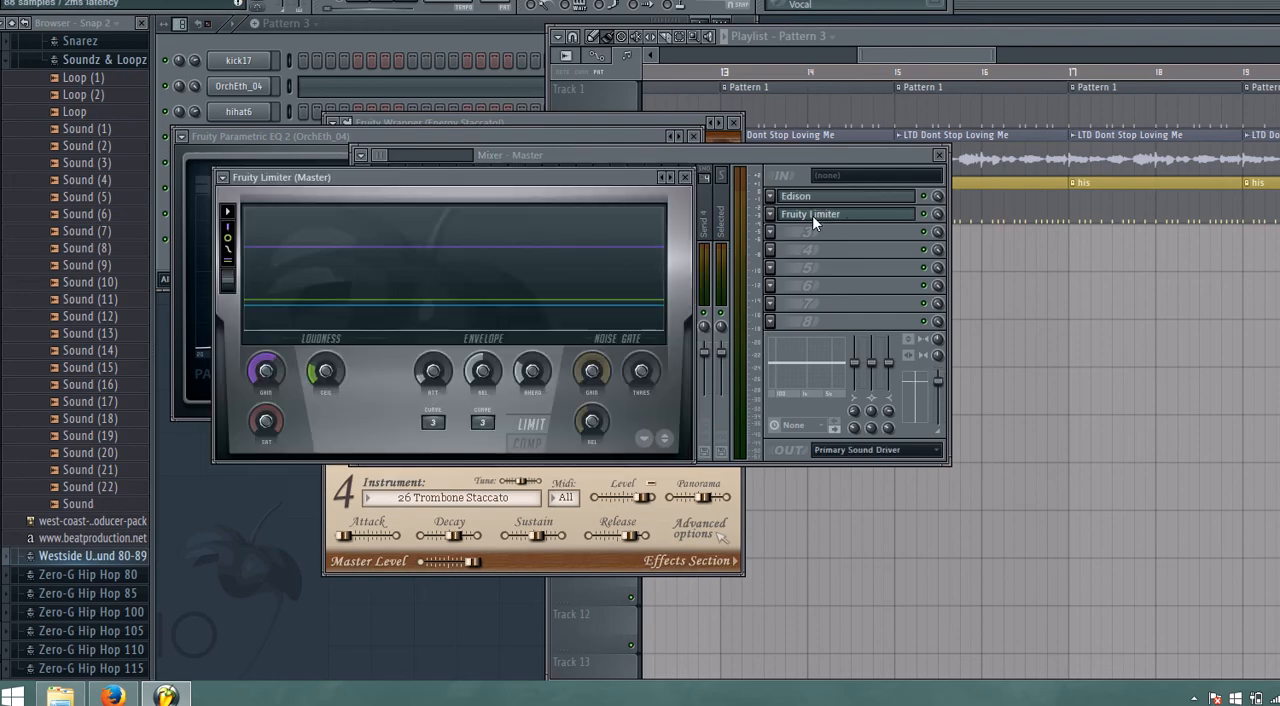
Nudge the limiter aside, bring the playlist forward and scroll to later bars.
left_click_drag(281, 177, 310, 174)
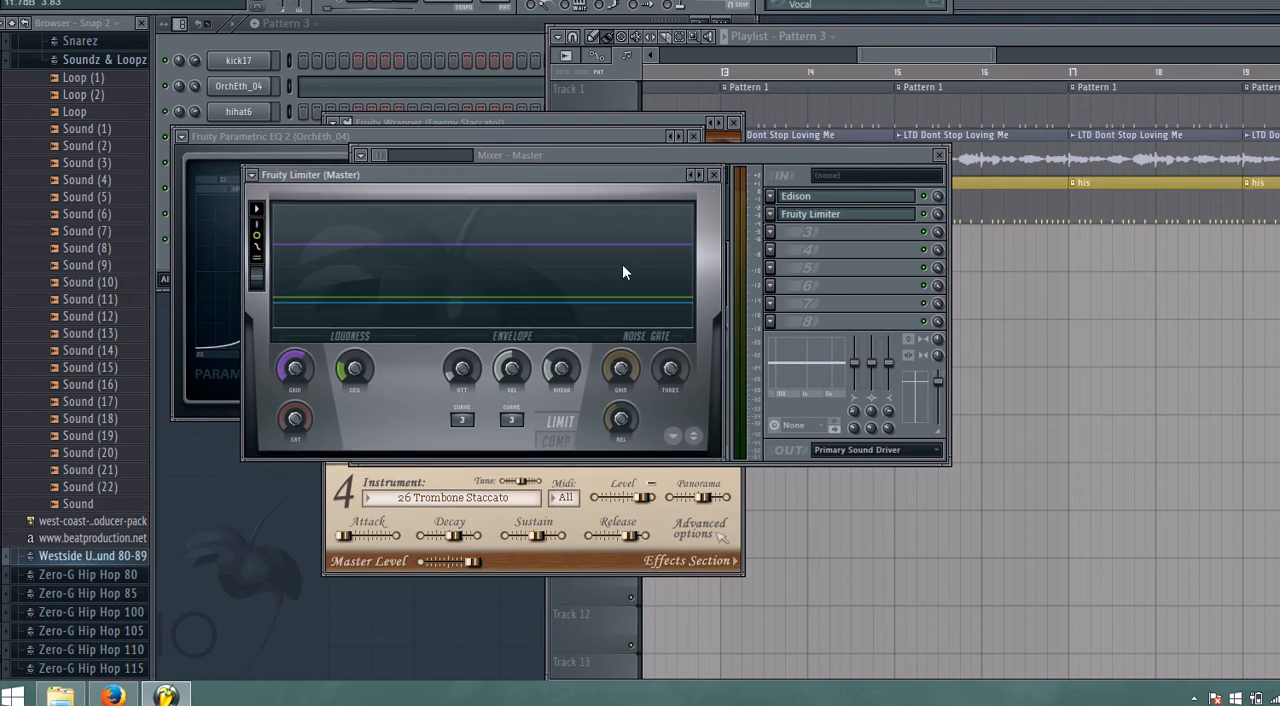
left_click(558, 430)
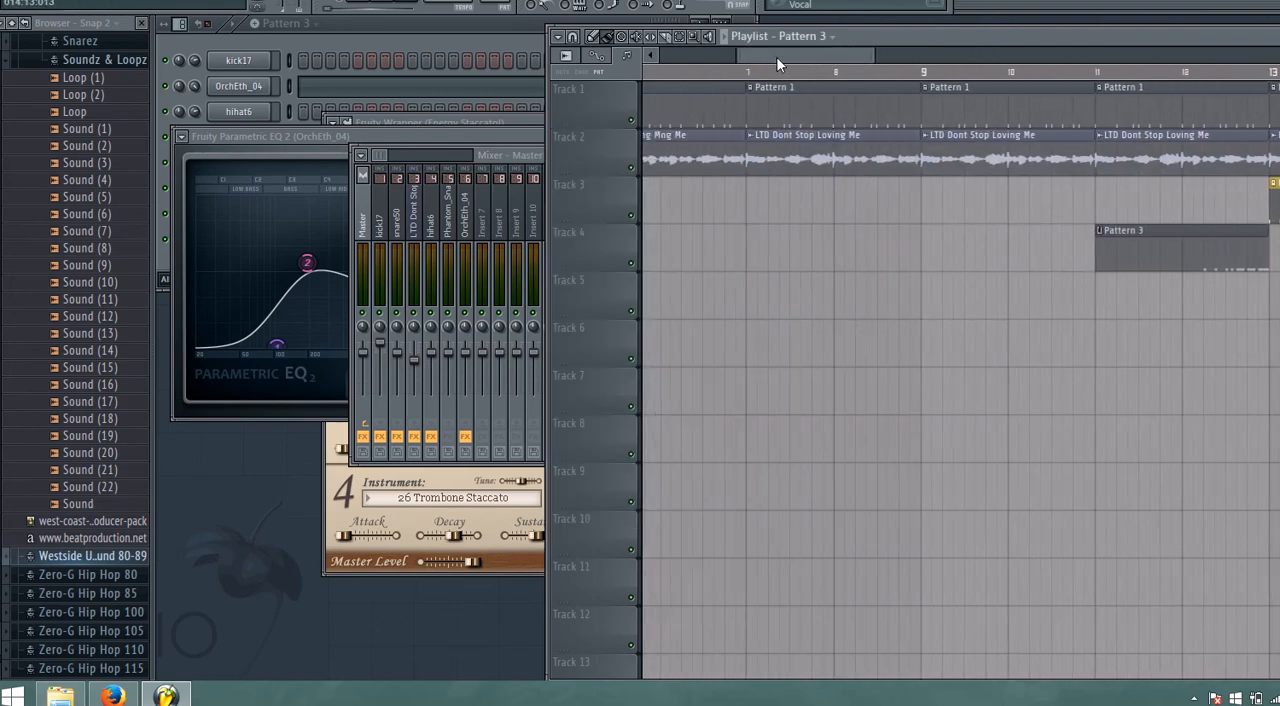
scroll("right", 3)
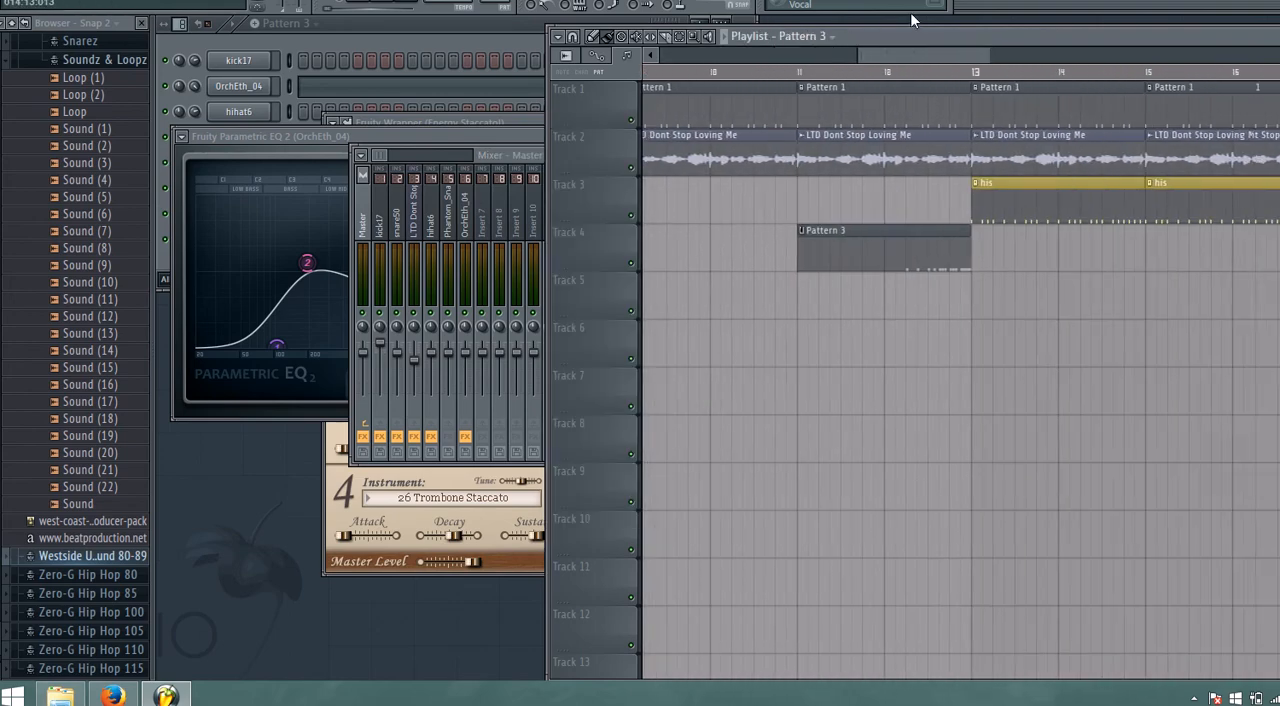
scroll("right", 3)
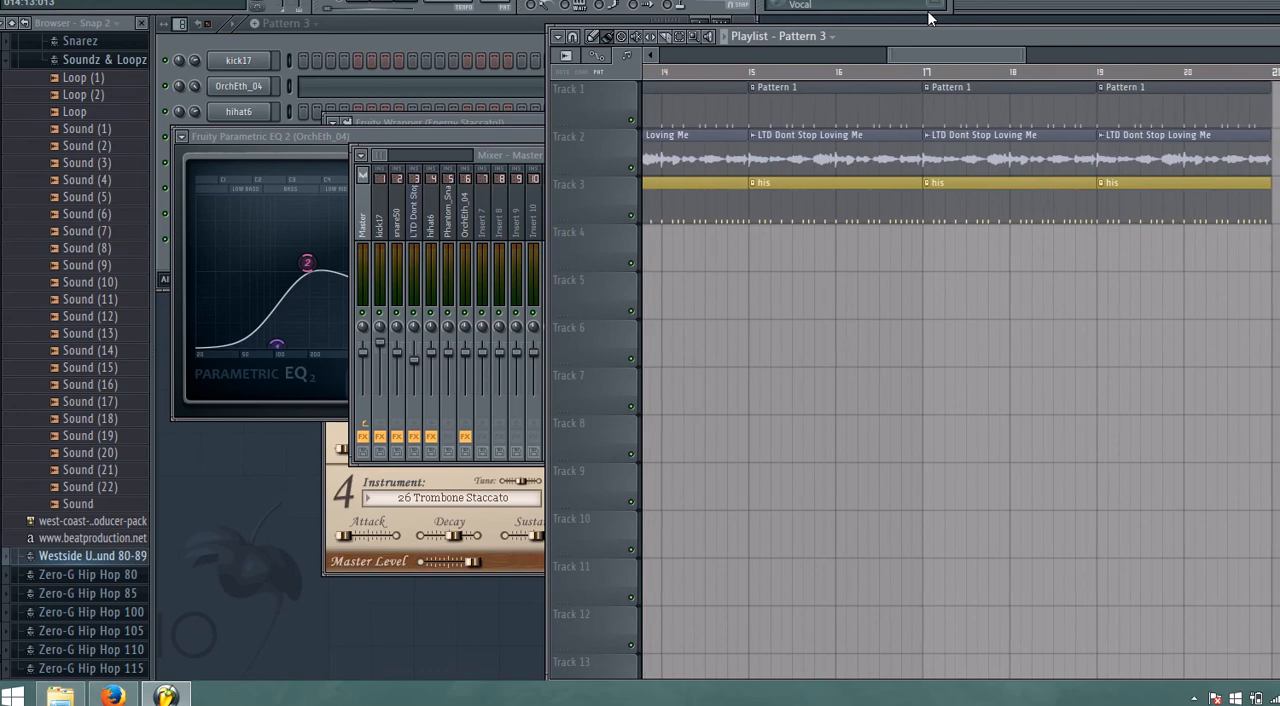